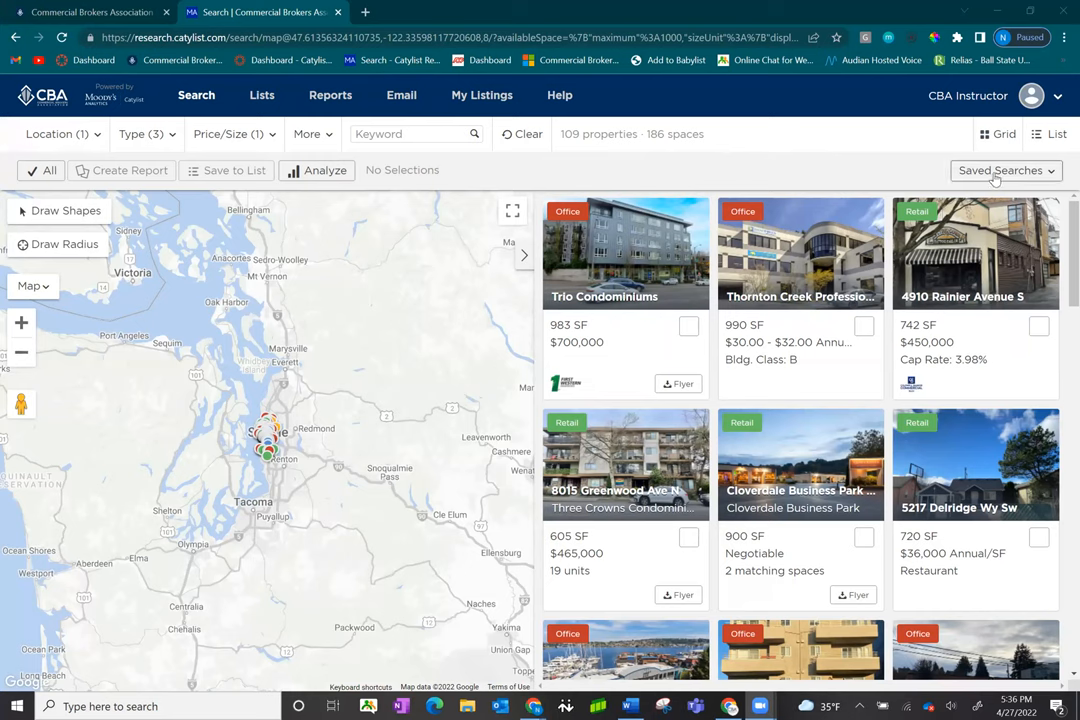
Bring up the Saved Searches options above the property results
left_click(1000, 170)
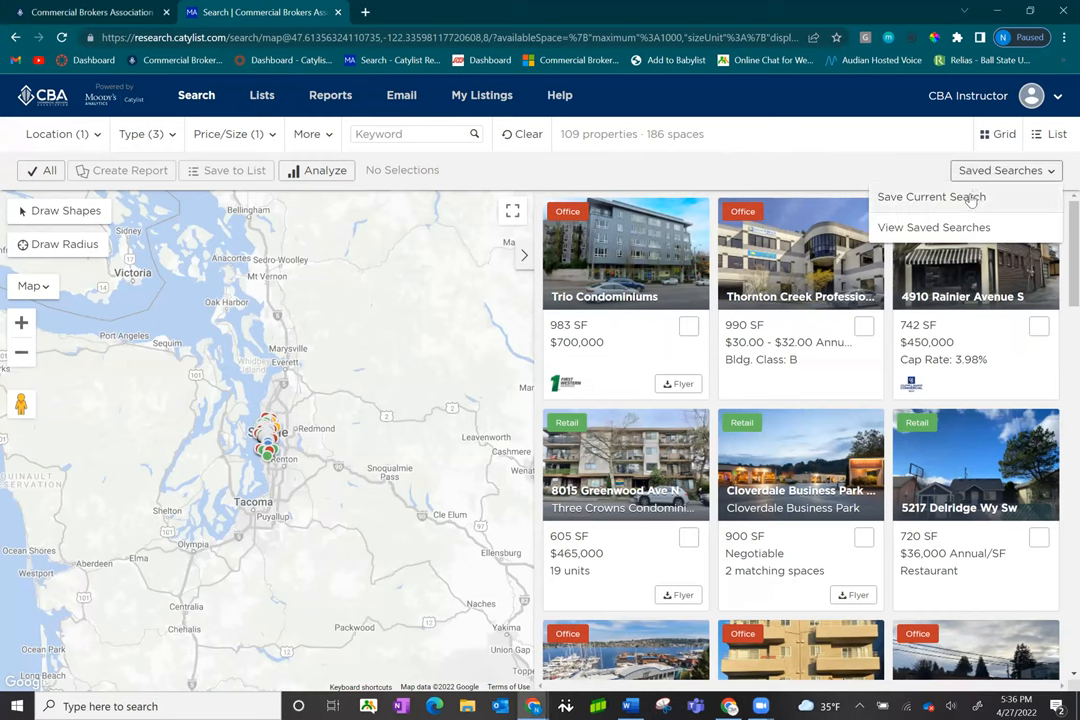
Save the current search as 'Training Webinar' with email frequency left on Never
left_click(930, 198)
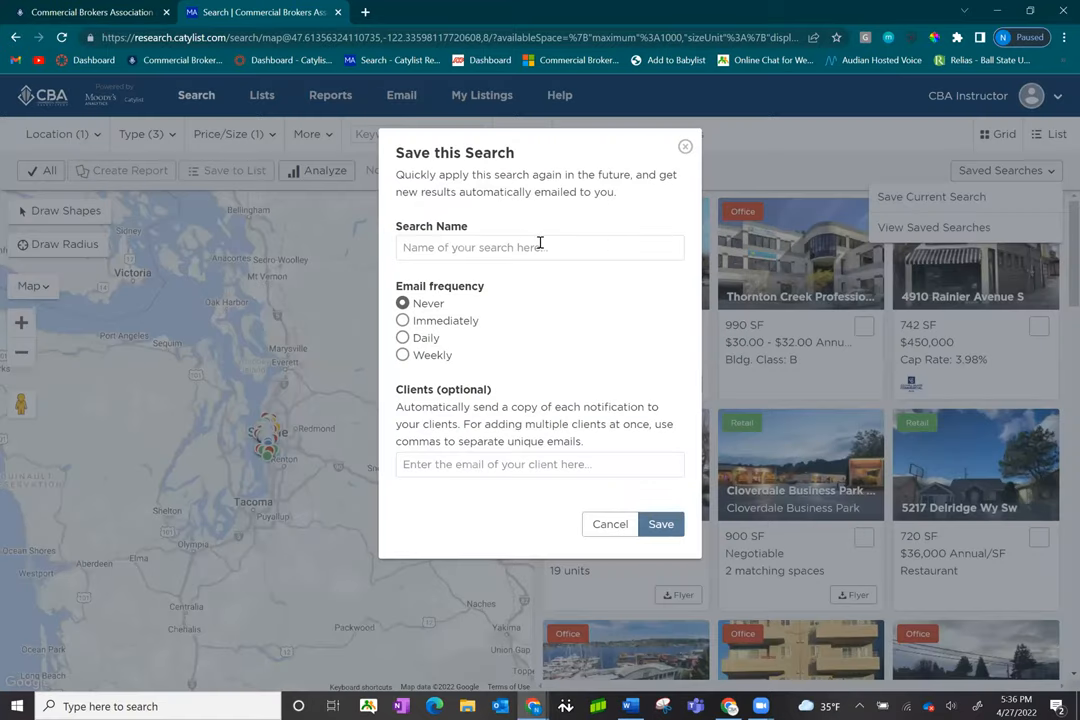
type("Training")
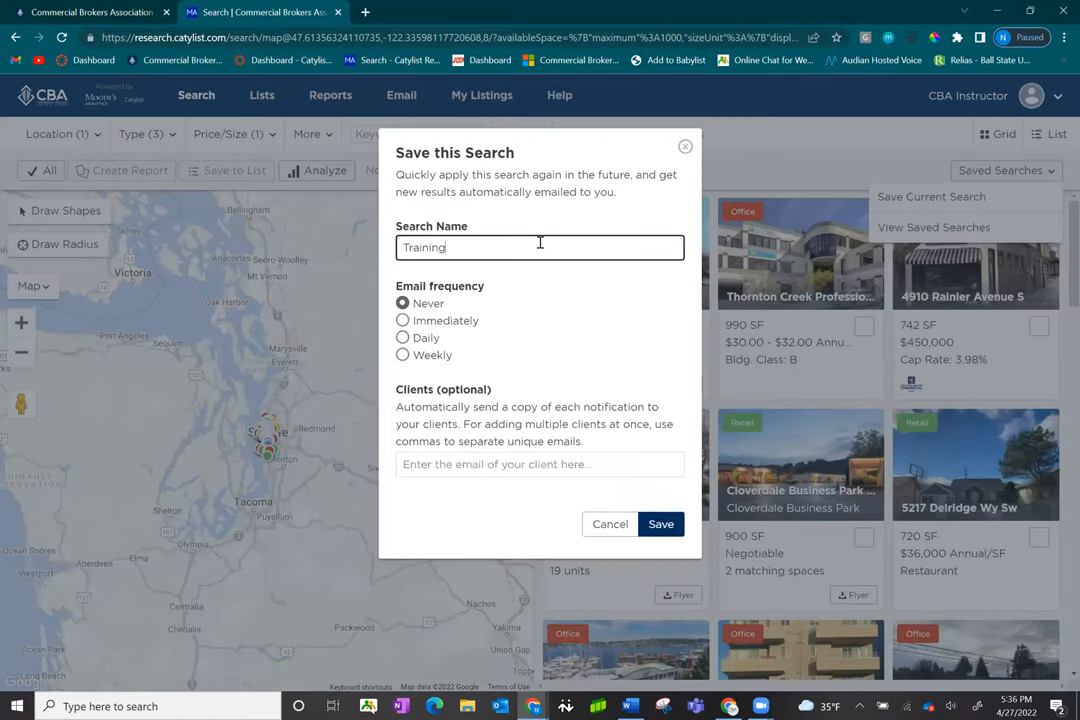
type("Webinar")
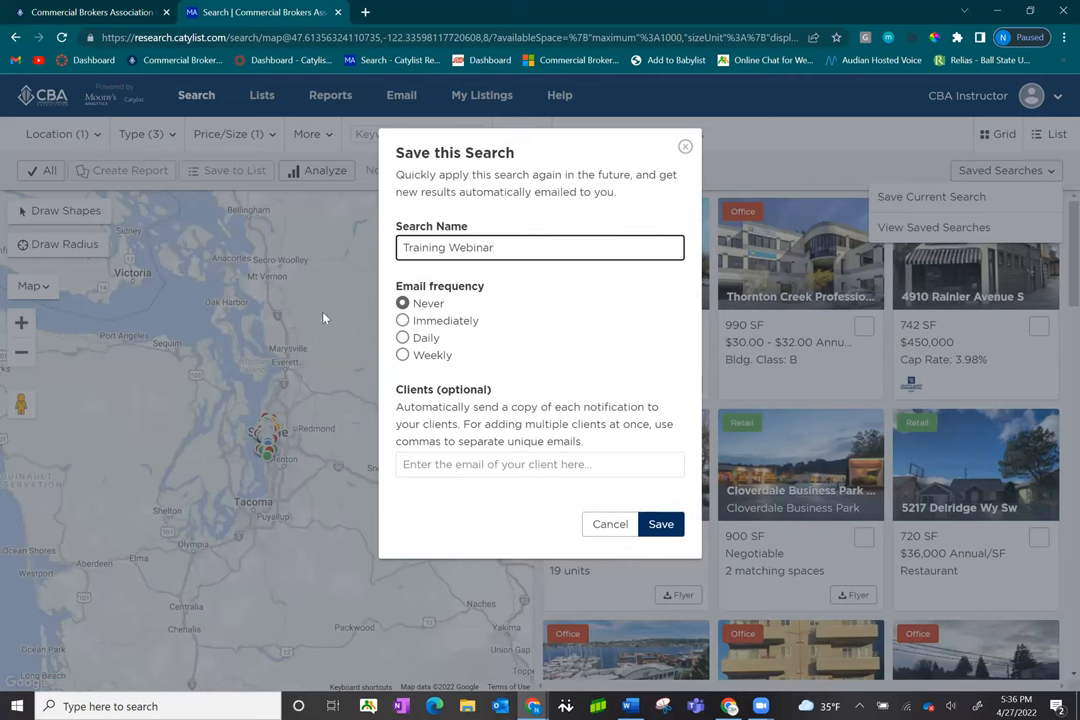
mouse_move(488, 296)
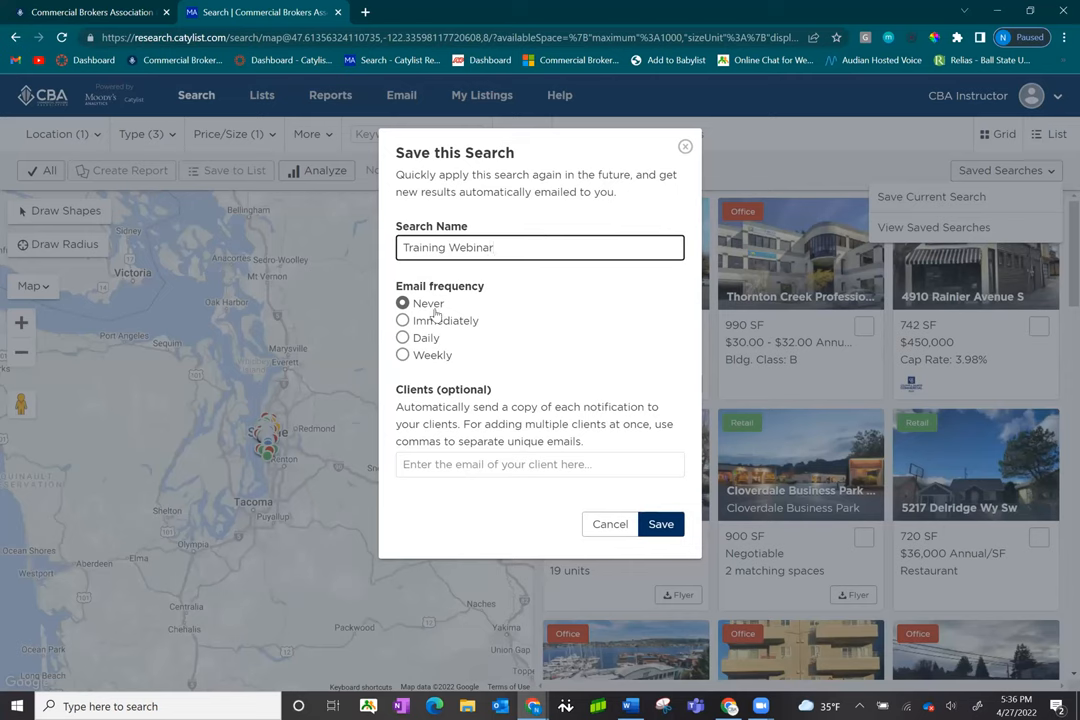
mouse_move(440, 360)
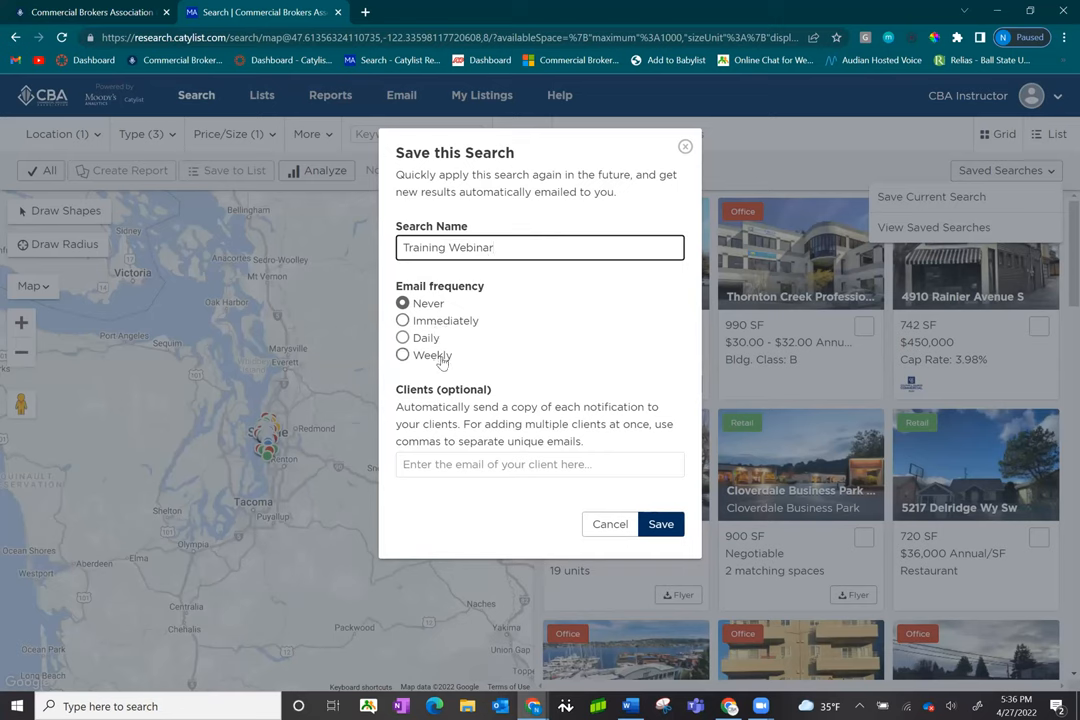
mouse_move(478, 356)
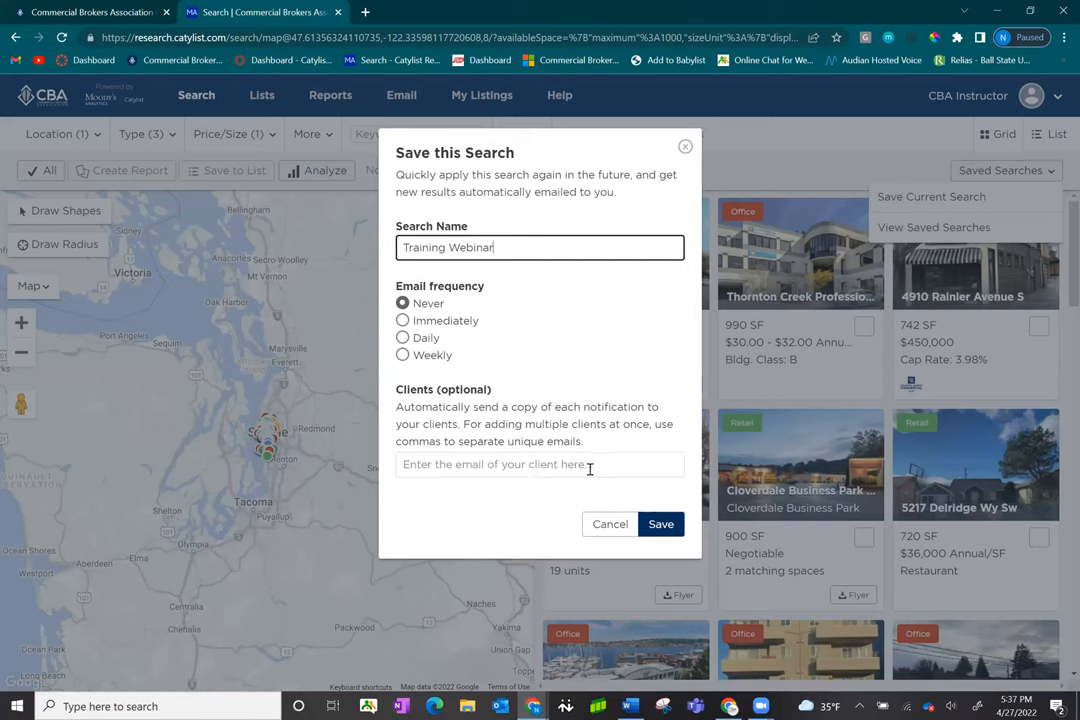
mouse_move(422, 464)
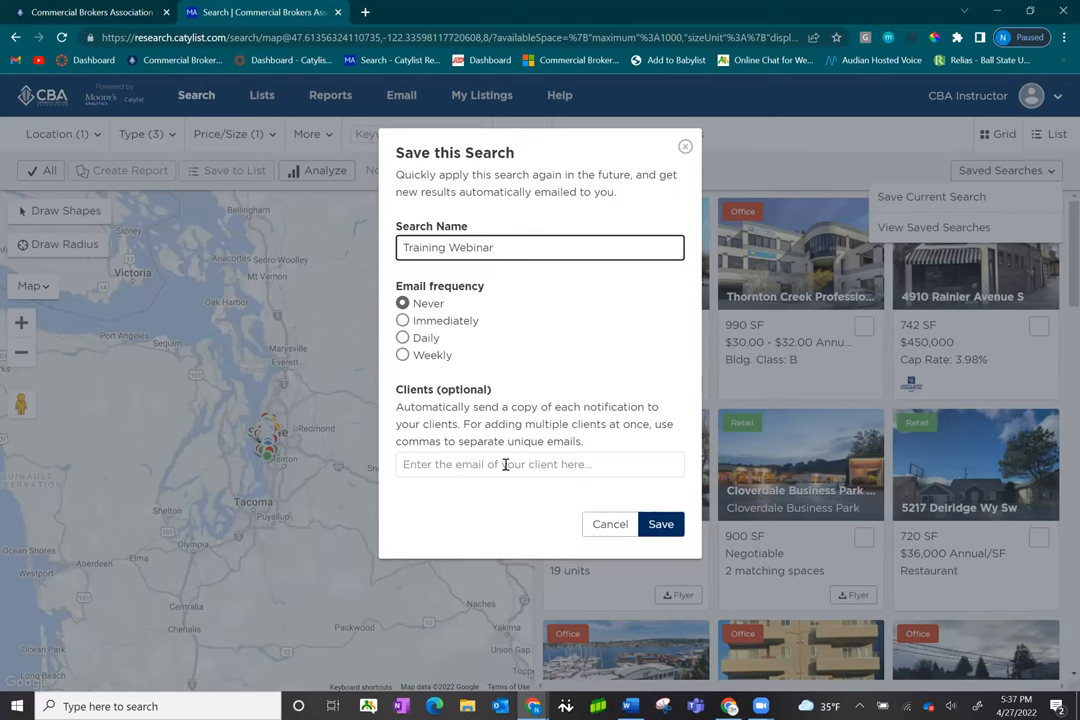
mouse_move(500, 332)
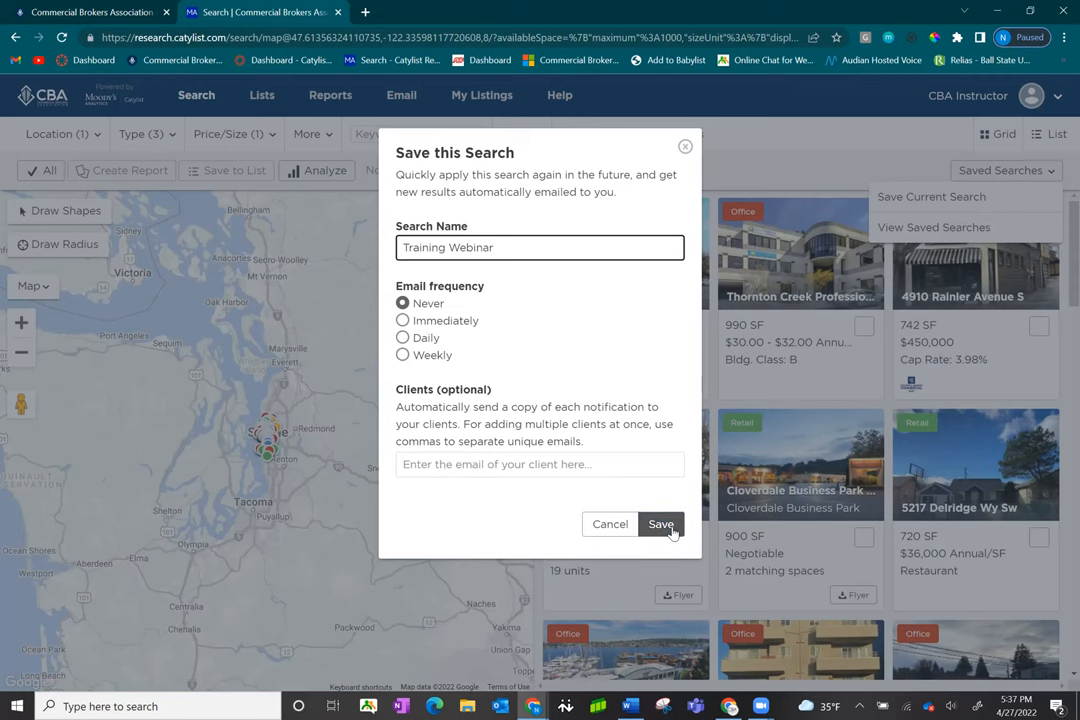
left_click(660, 524)
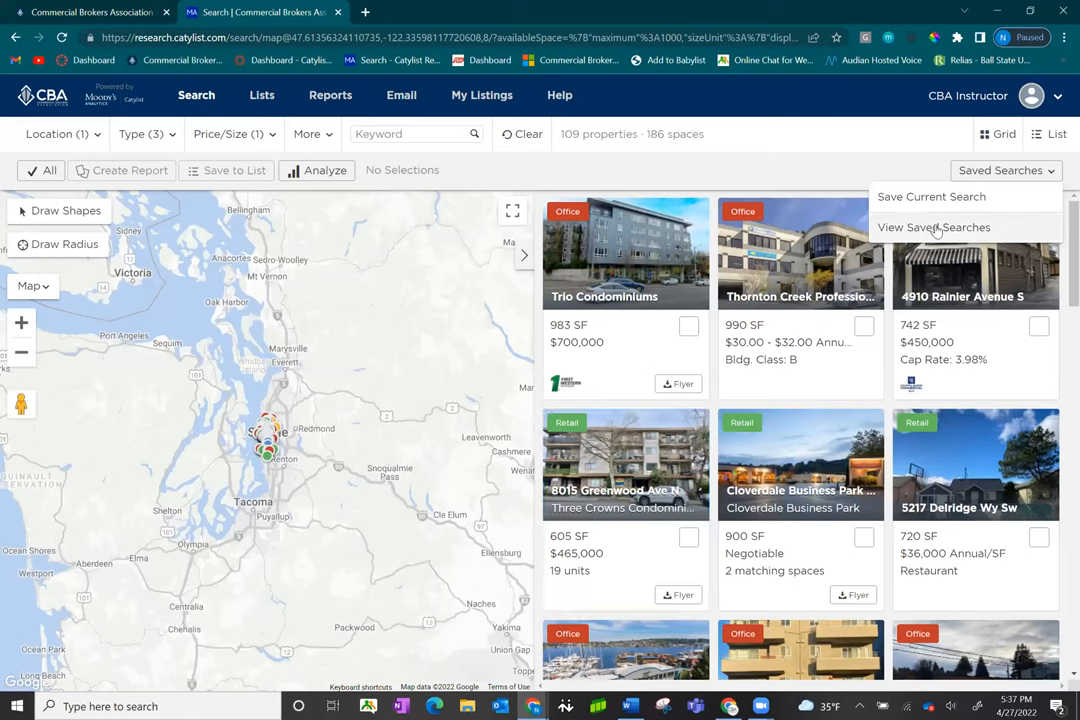
mouse_move(934, 232)
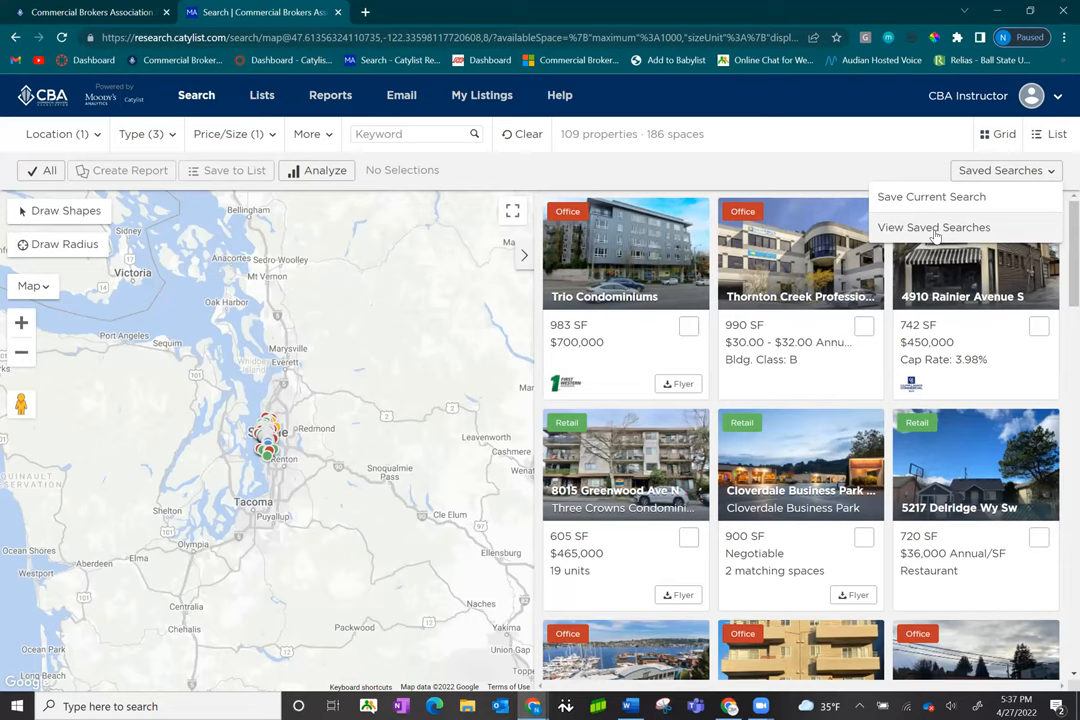
Show My Saved Searches, now listing Training Webinar
left_click(932, 228)
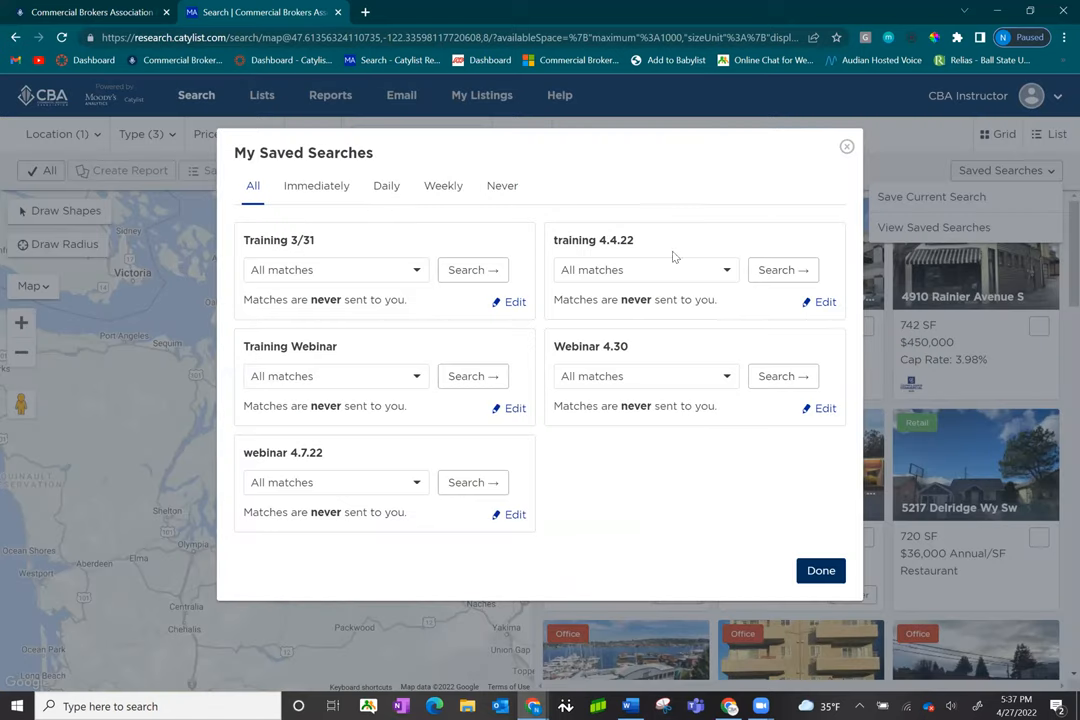
mouse_move(578, 404)
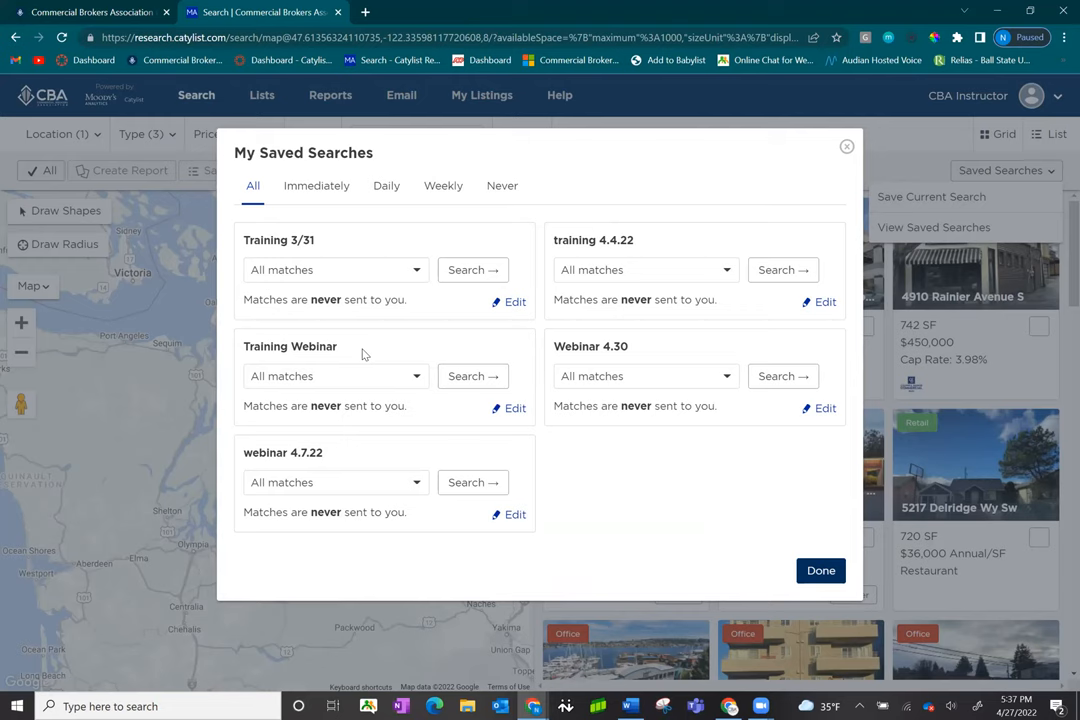
mouse_move(404, 390)
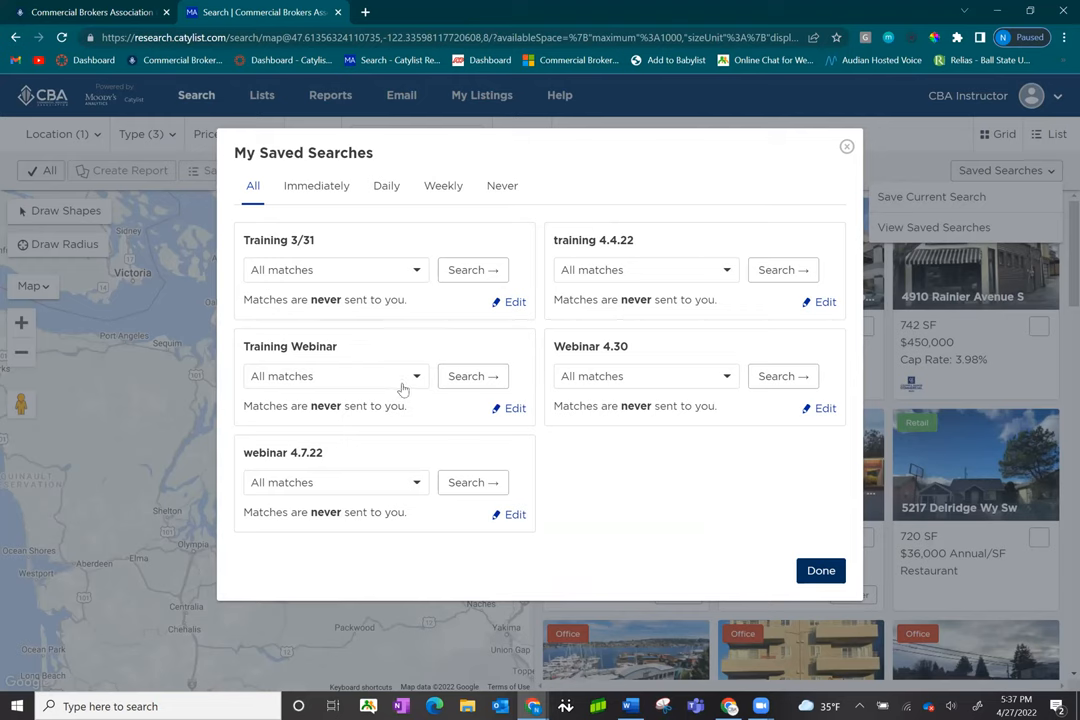
Run Training Webinar limited to New last month, narrowing results to 15 properties
left_click(336, 376)
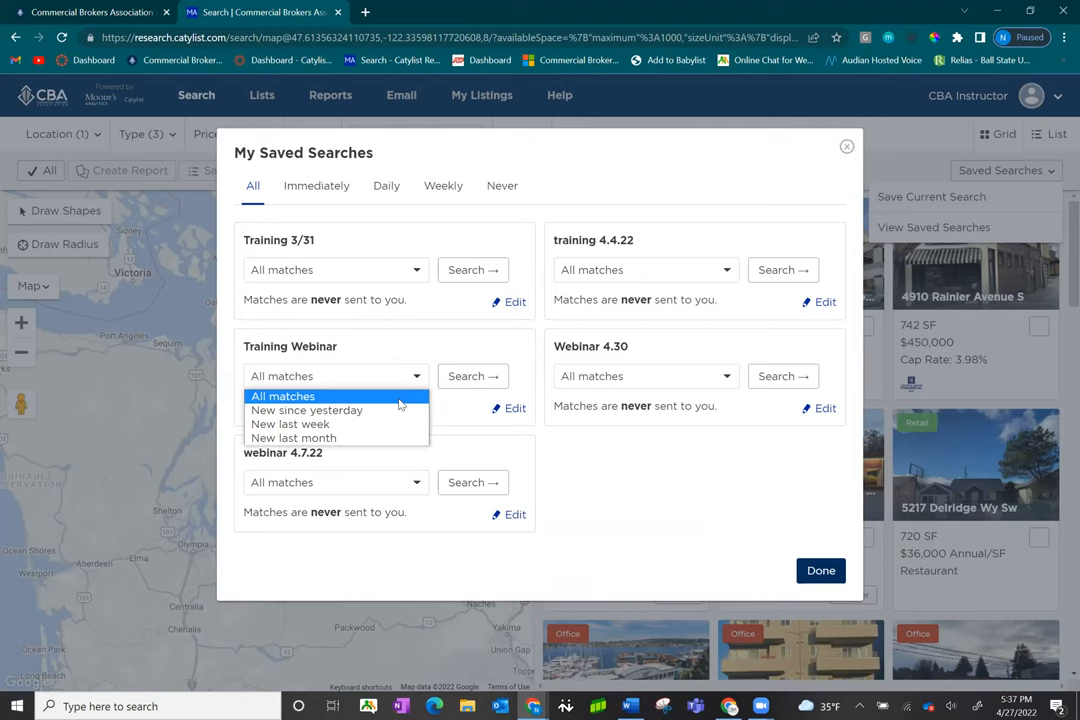
mouse_move(390, 438)
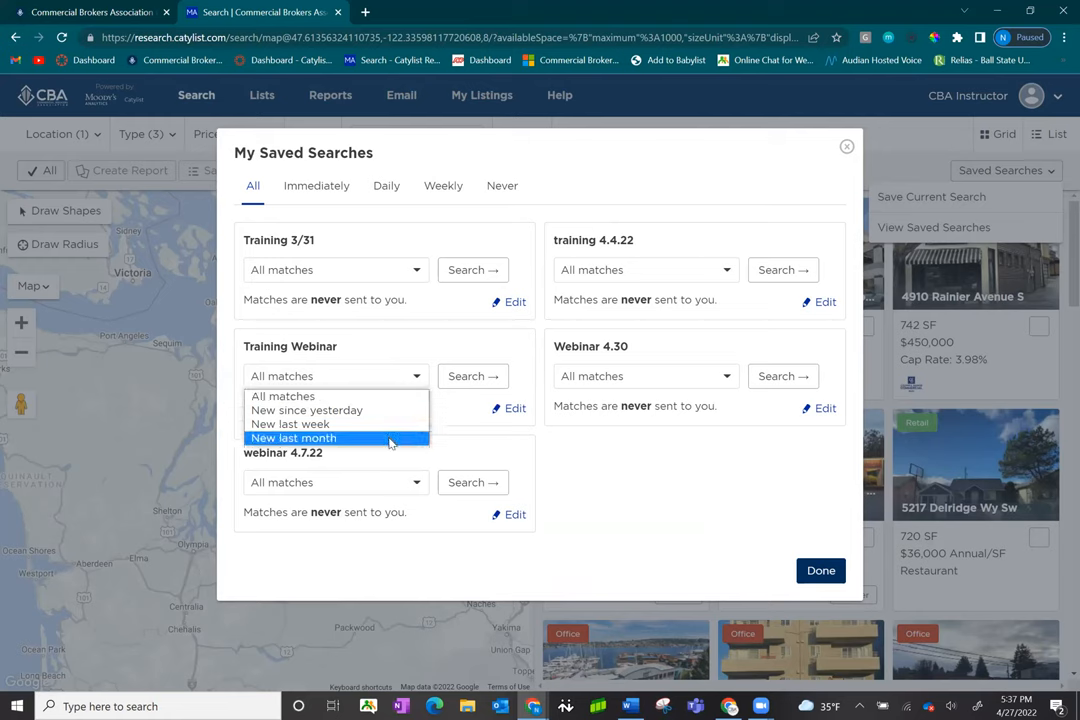
left_click(292, 438)
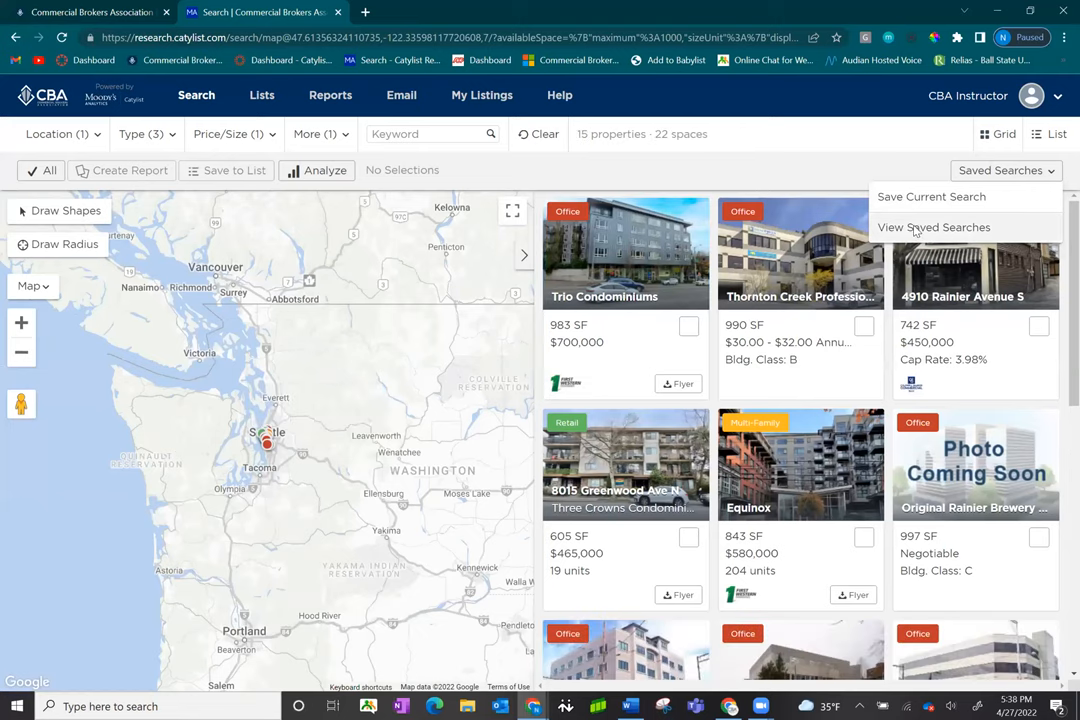
Delete the Training Webinar saved search via its Edit option, leaving four saved searches
left_click(932, 228)
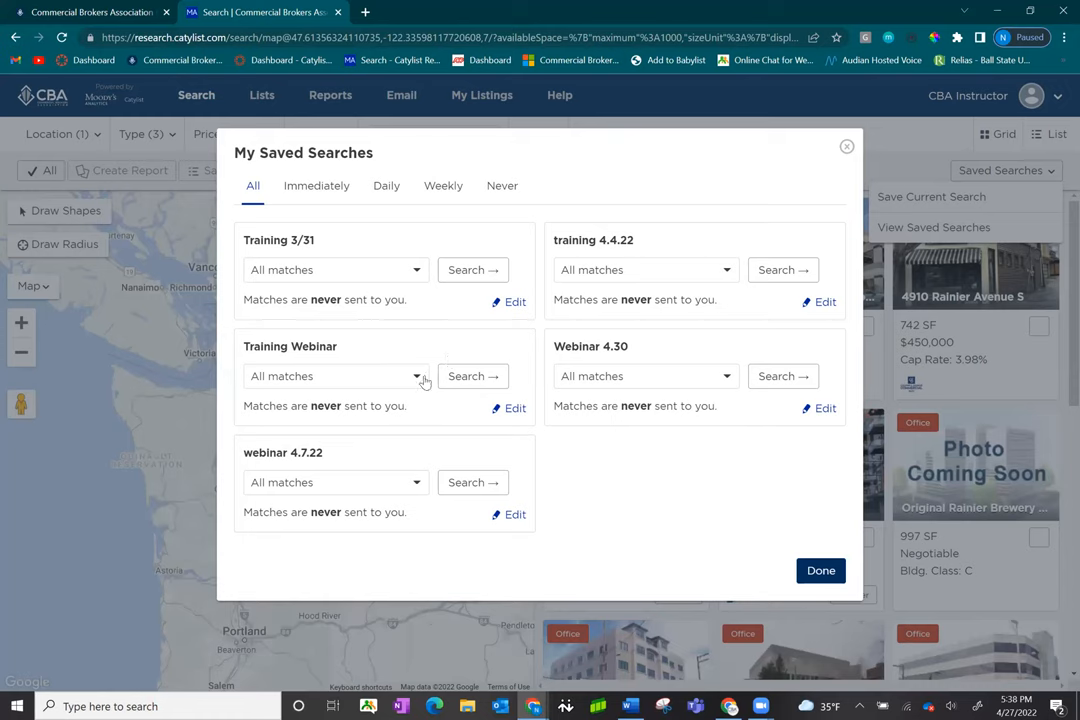
mouse_move(440, 396)
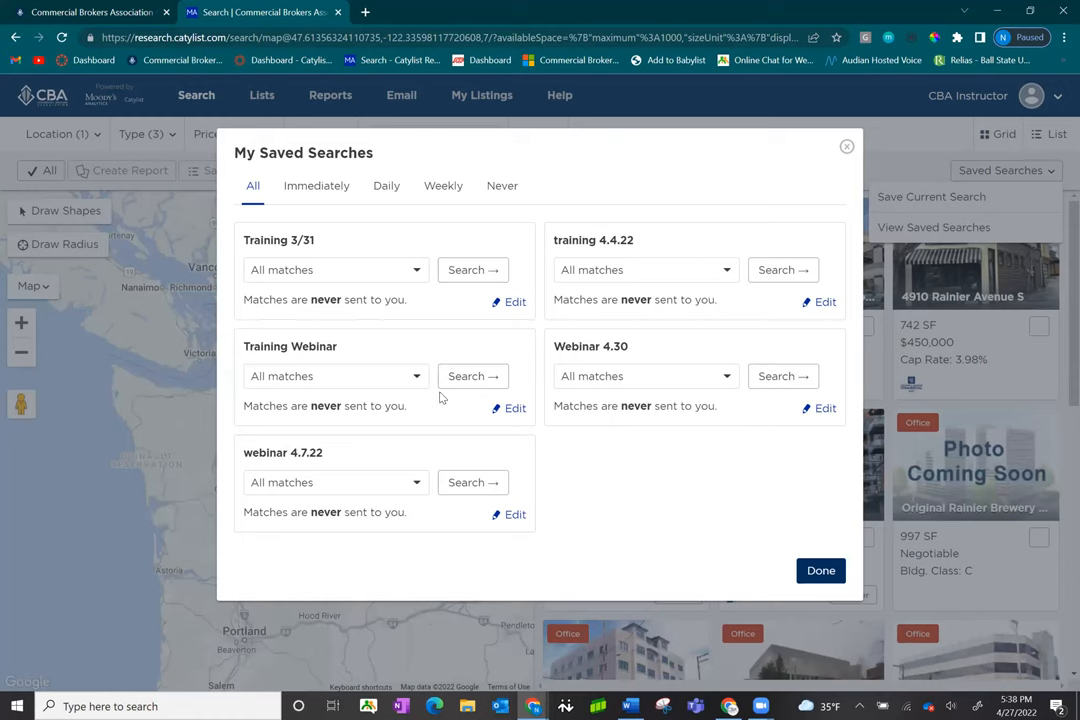
left_click(516, 408)
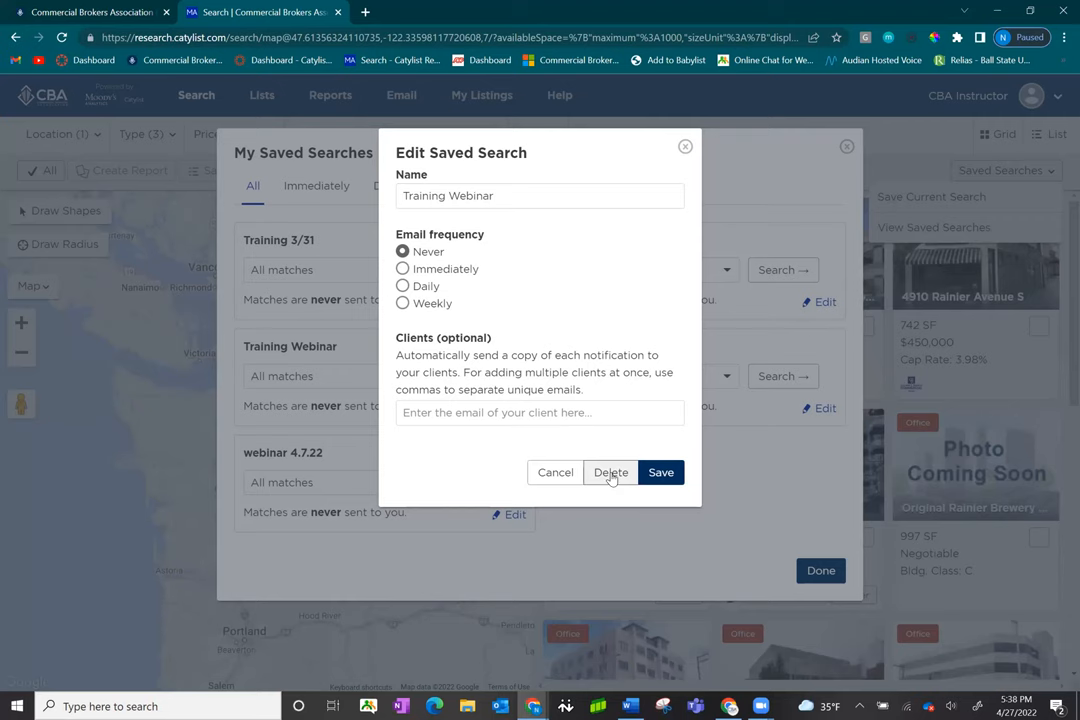
left_click(612, 472)
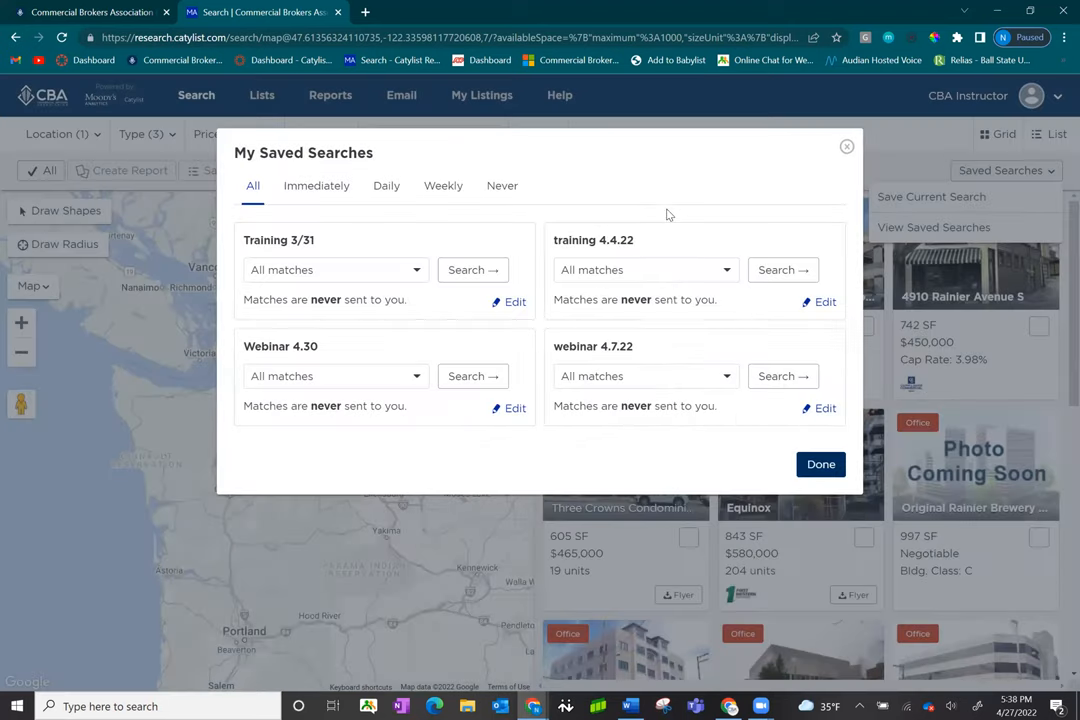